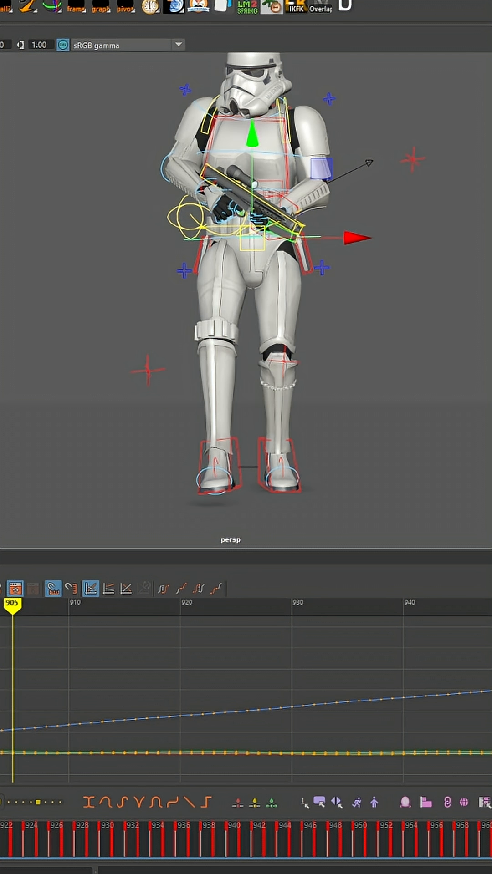
Show the hip control's translate curve keyed from frame 878 to 1000 in the Graph Editor
click(291, 602)
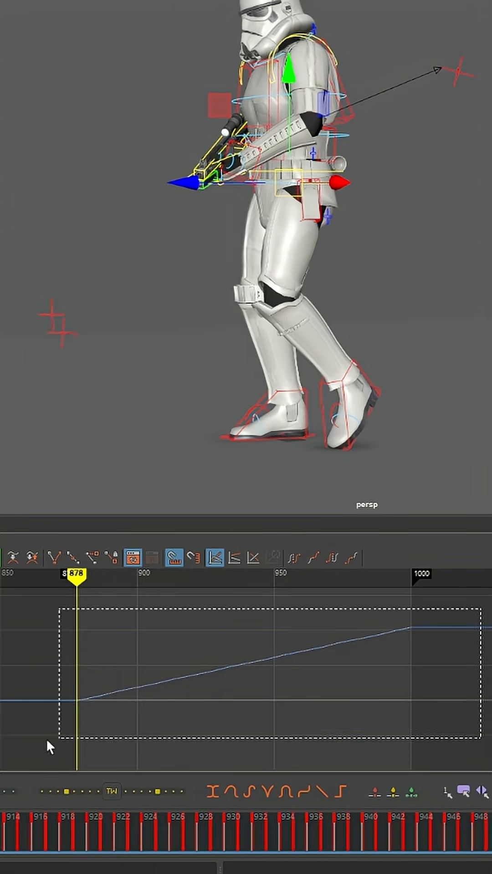
Select the mover circle control under the stormtrooper's feet
click(17, 580)
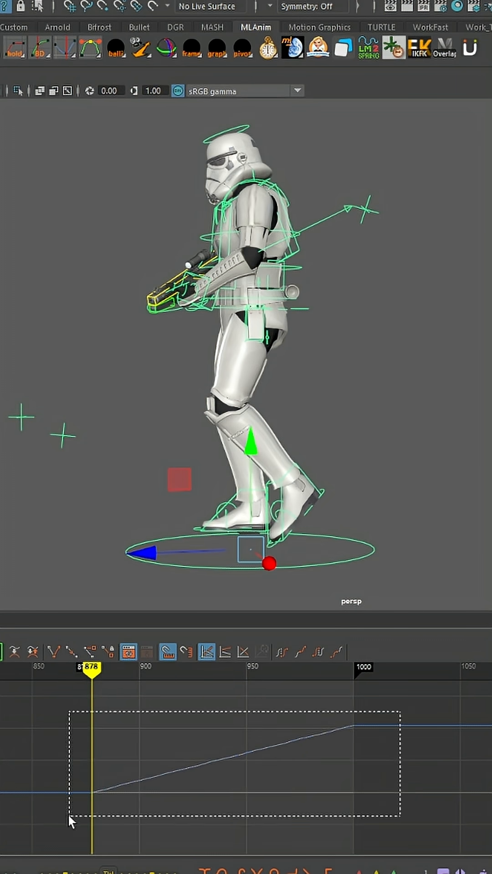
Open the Xform World Space dropdown showing the world-space copy and paste commands
click(15, 635)
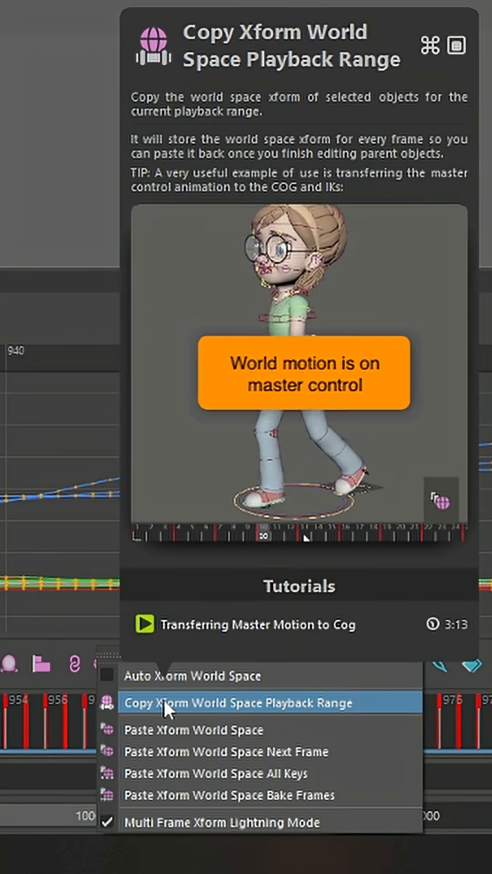
Run Copy Xform World Space Playback Range on the selected controls
click(237, 702)
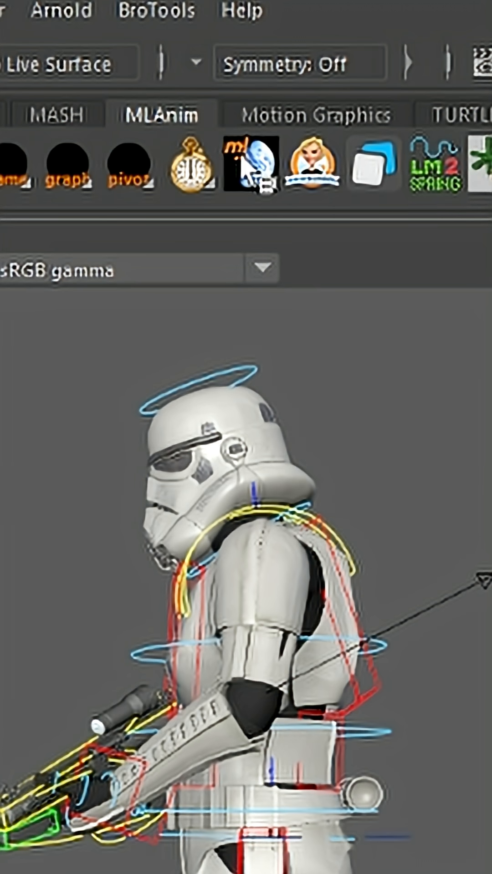
Open ml World Bake on its Bake From Locators tab
click(249, 169)
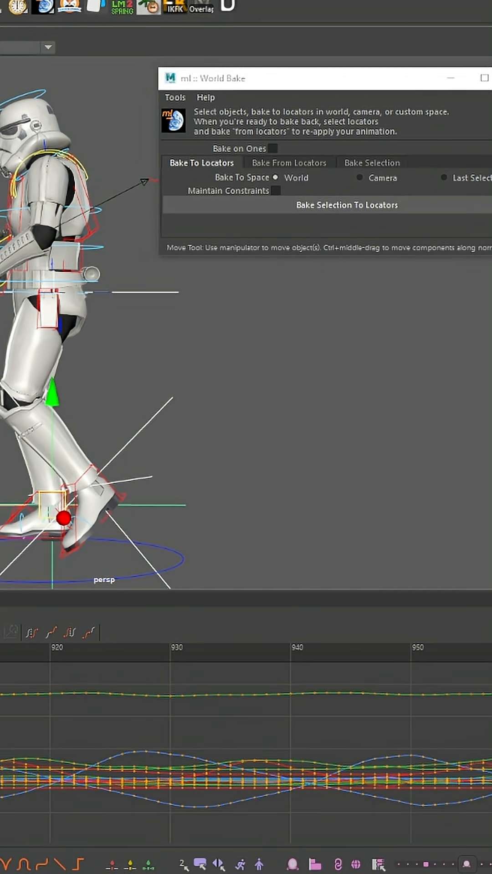
click(288, 162)
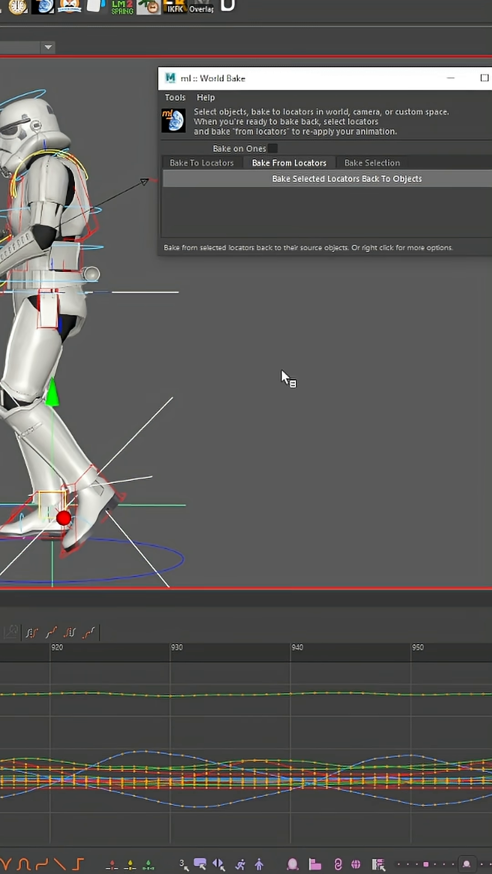